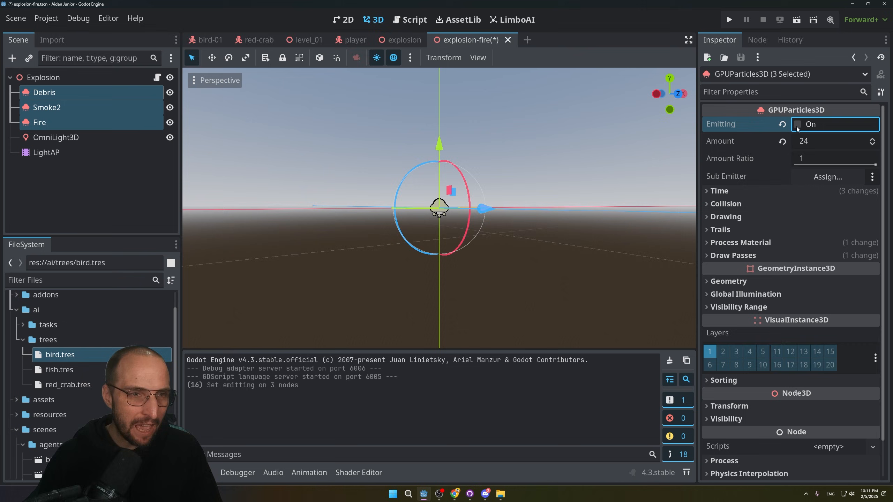
mouse_move(782, 120)
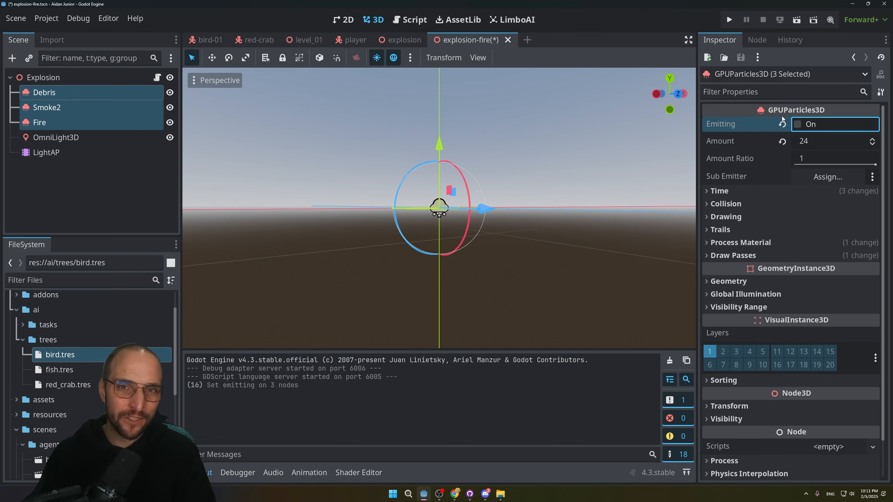
- Show the bird.tres behavior tree in the LimboAI editor
left_click(516, 19)
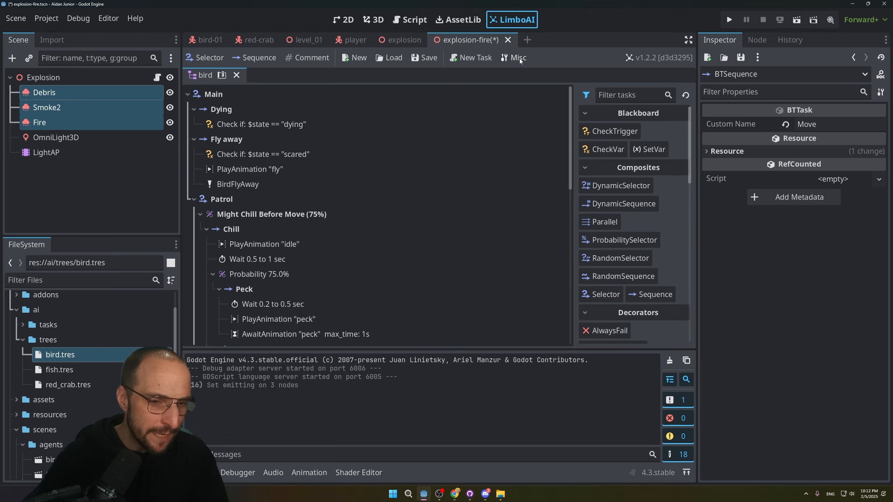
mouse_move(532, 98)
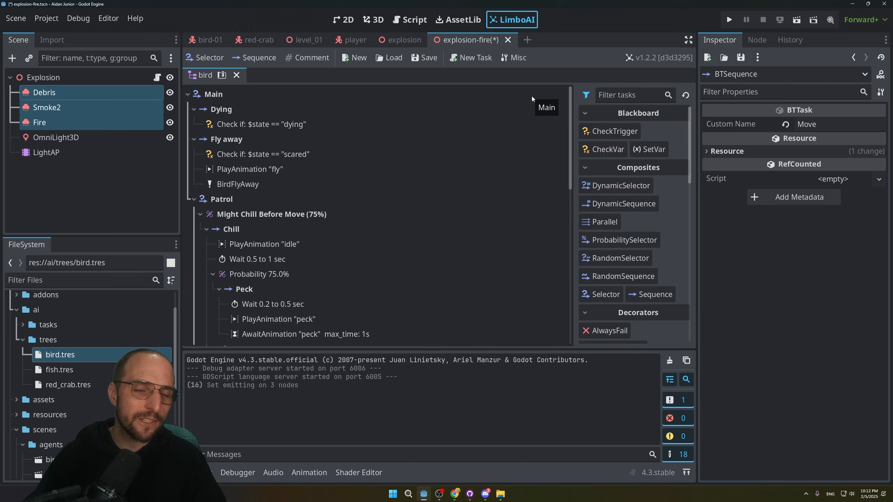
- Review the Dying and Fly away branches and the scared-state check of the bird tree
scroll("down", 3)
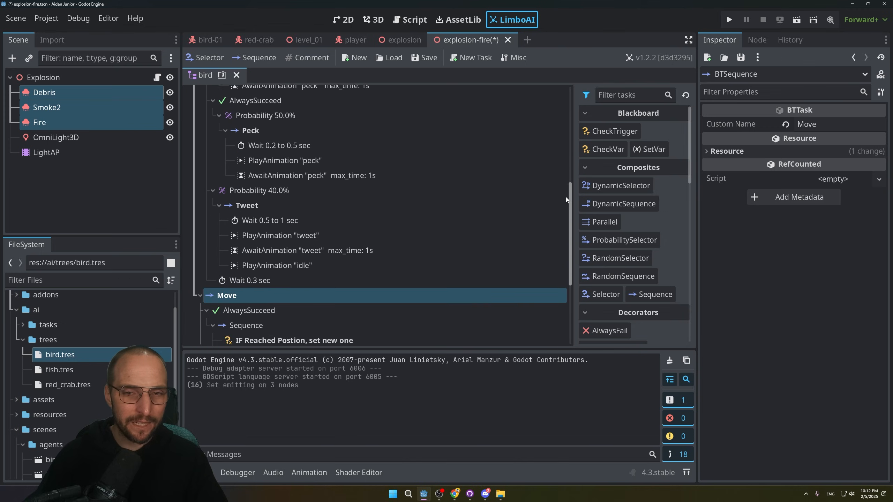
scroll("up", 3)
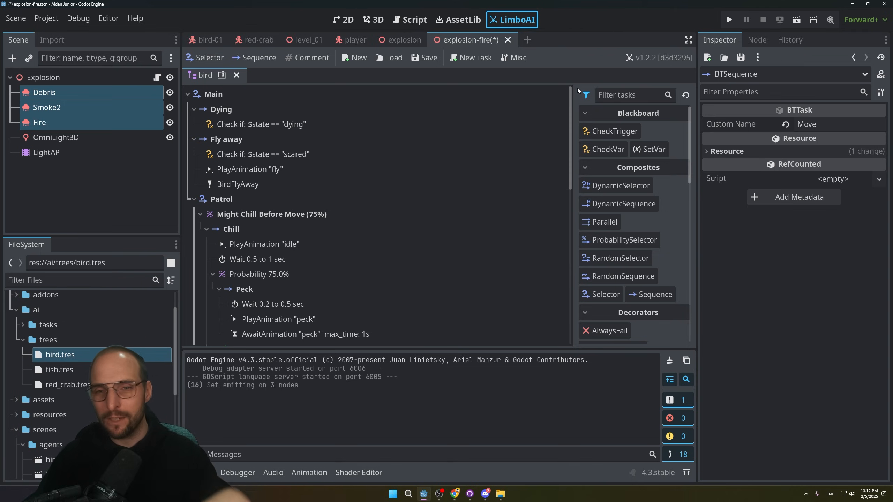
mouse_move(500, 74)
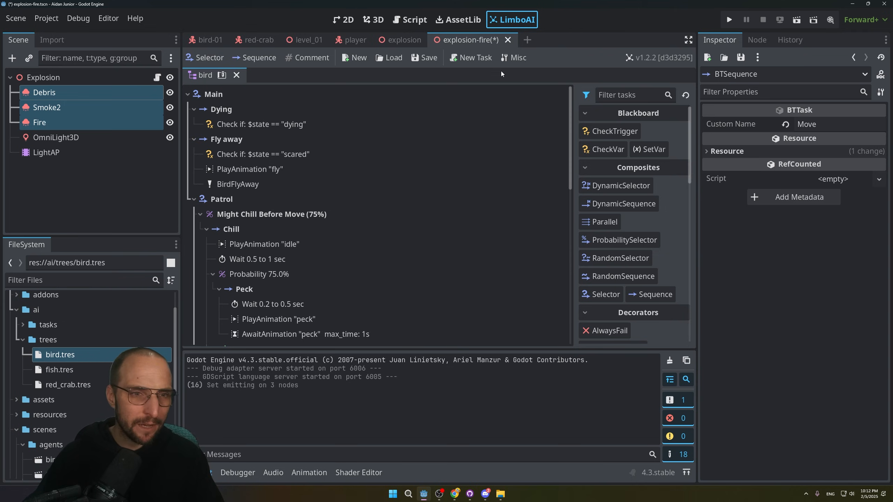
left_click(221, 109)
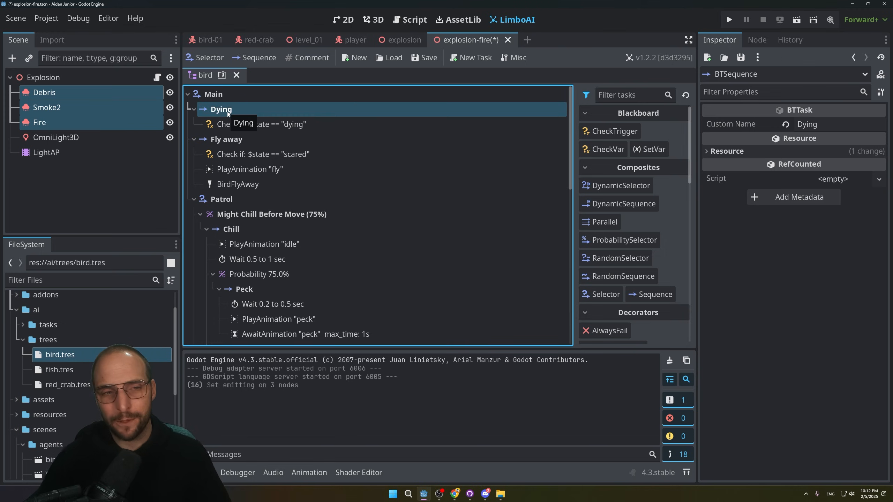
left_click(226, 139)
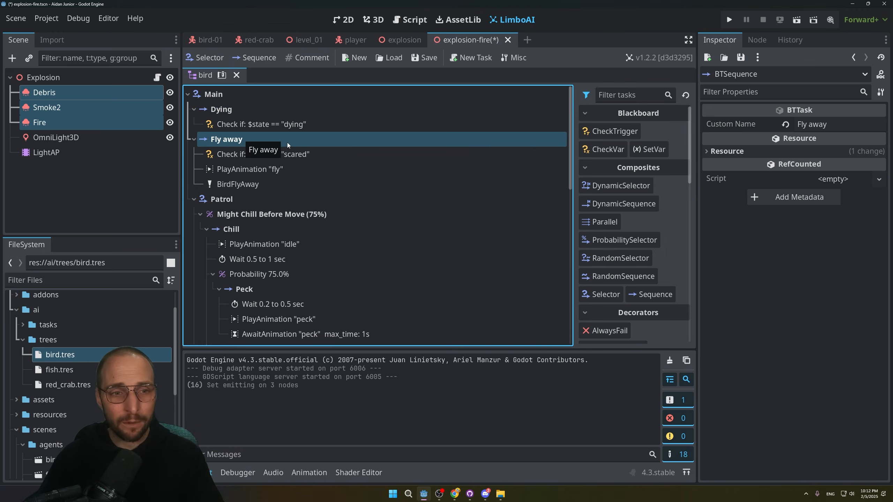
left_click(262, 154)
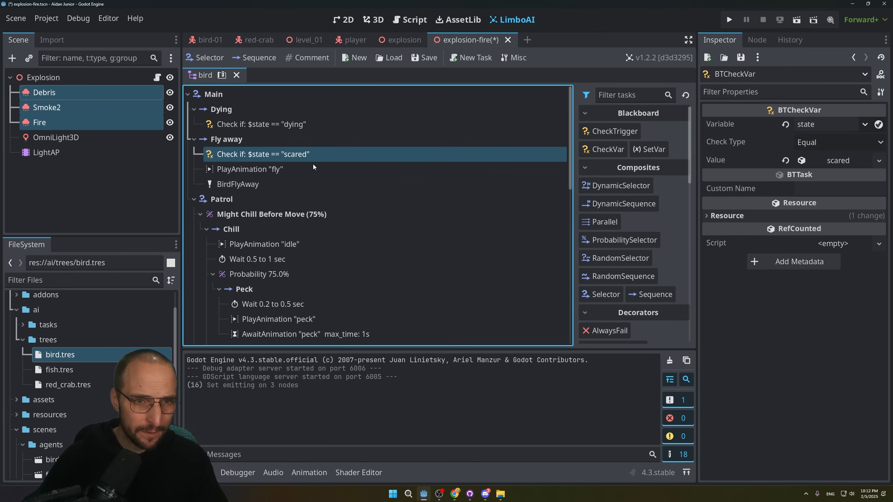
- Review the Patrol branch and collapse the Chill sequence so Move sits under Patrol
left_click(222, 198)
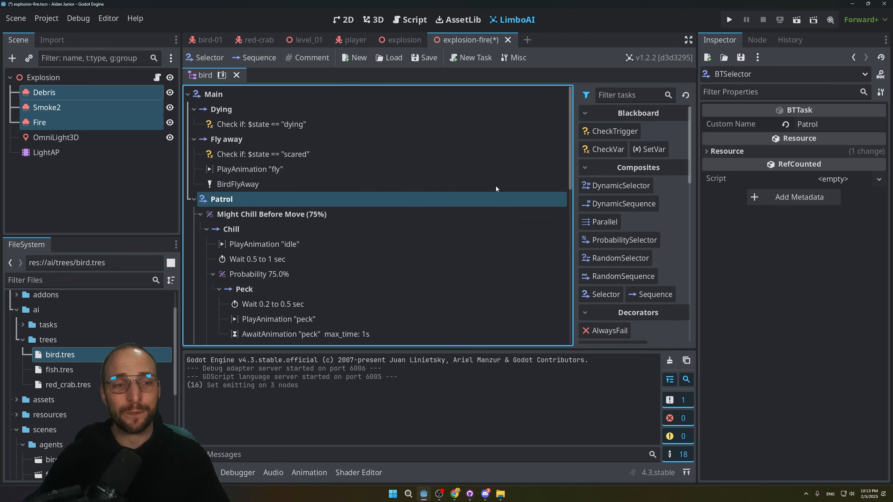
scroll("down", 3)
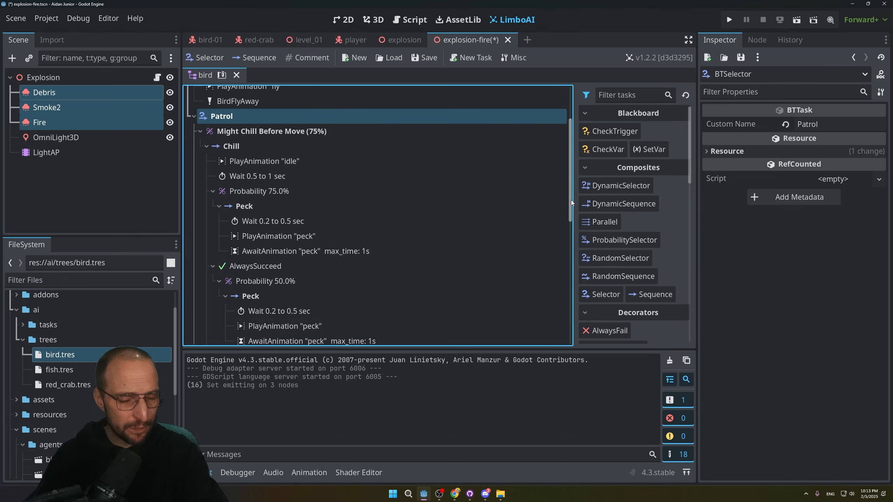
scroll("up", 3)
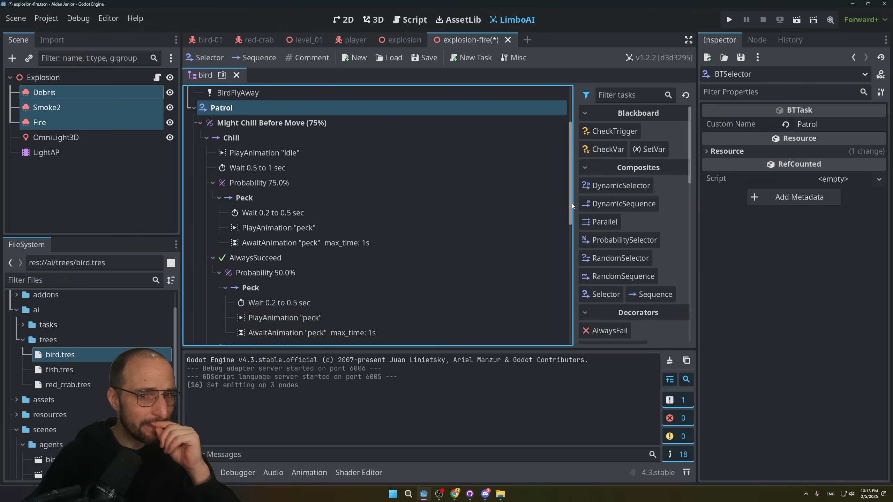
left_click(207, 137)
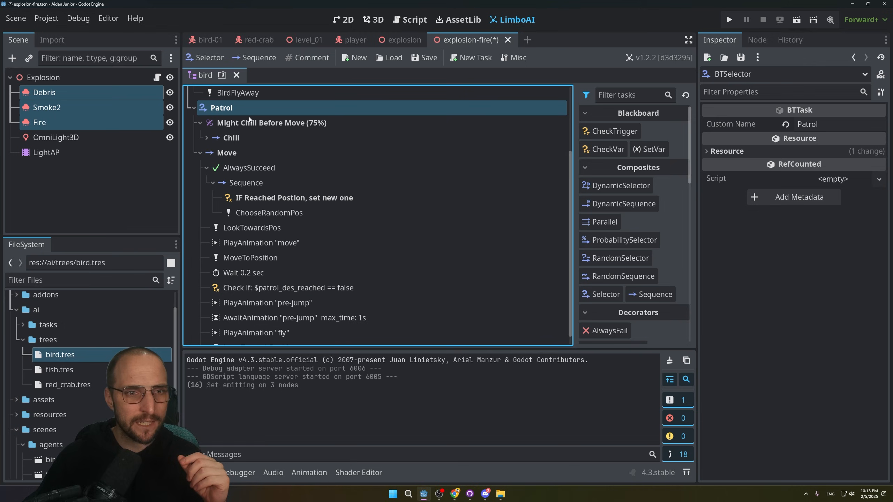
- Expand Chill and review its Probability 75%, Peck and Probability 50% tasks
left_click(231, 137)
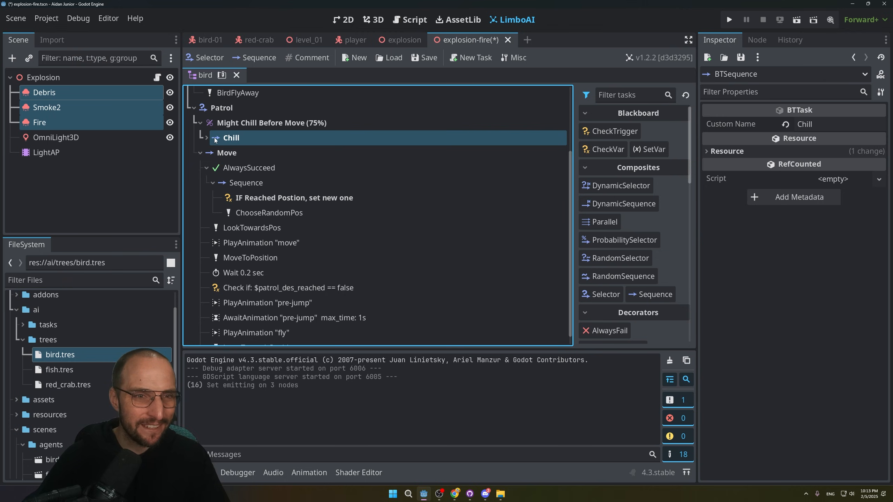
left_click(203, 138)
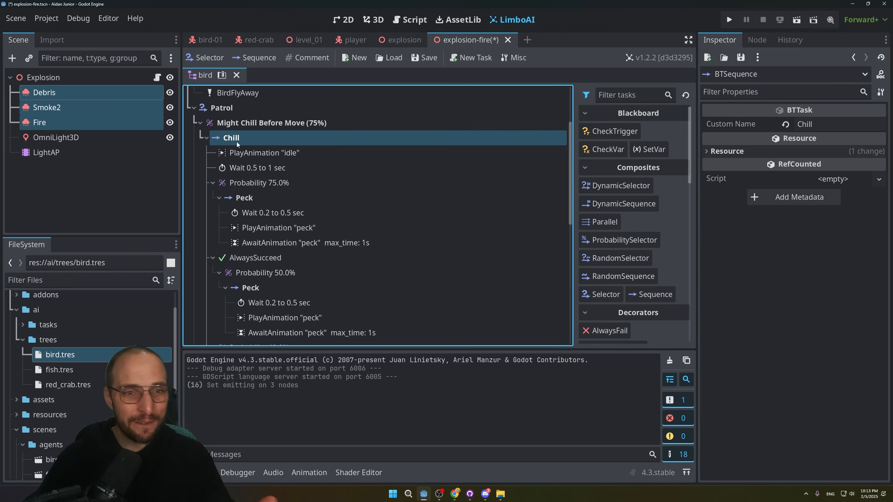
mouse_move(279, 154)
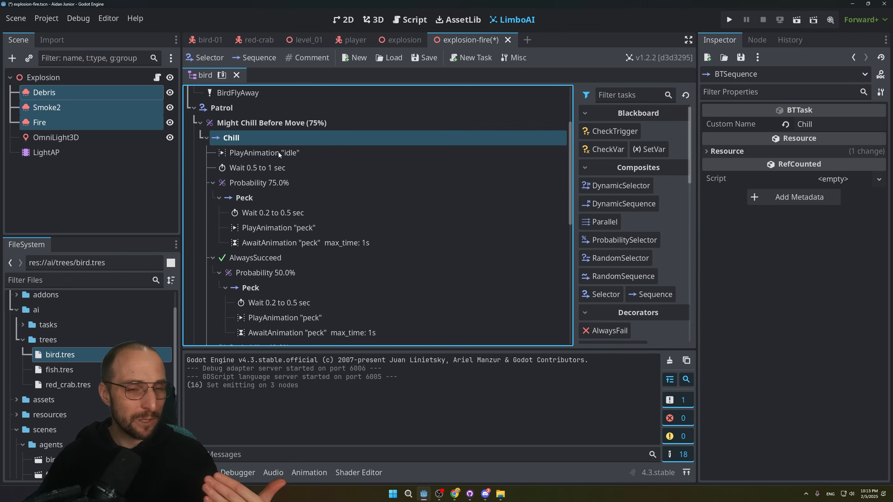
left_click(259, 150)
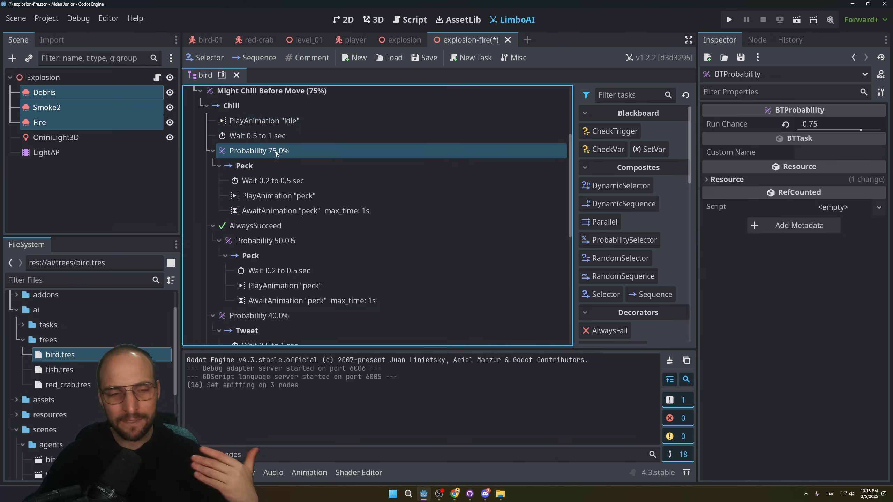
left_click(243, 165)
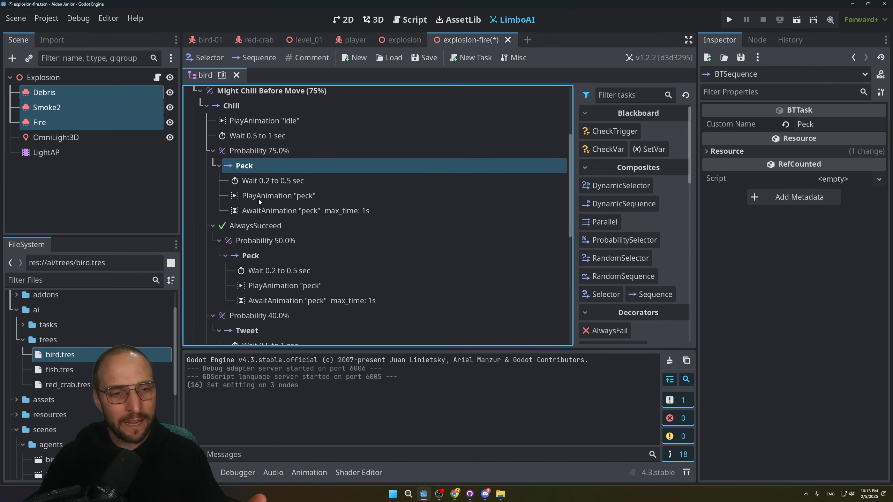
left_click(264, 239)
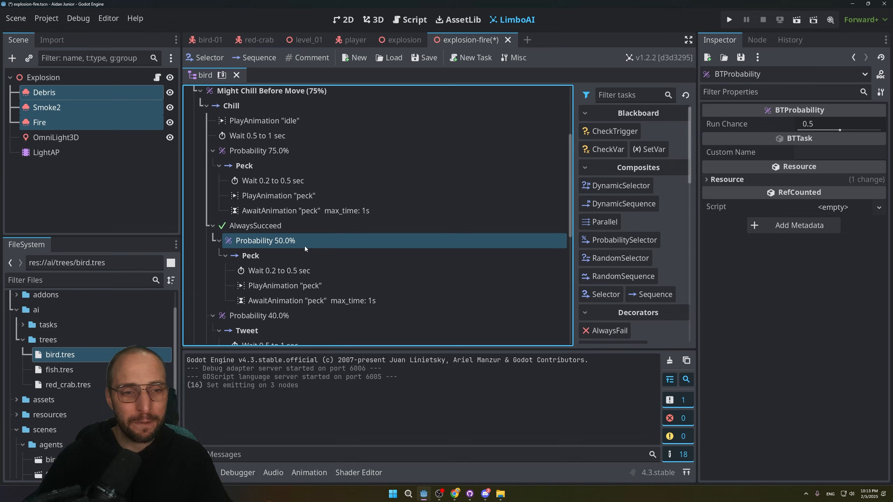
scroll("down", 3)
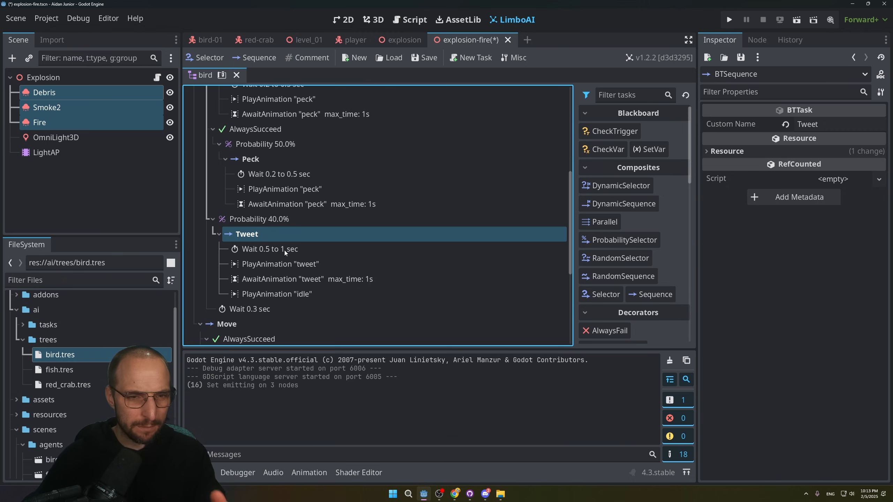
mouse_move(296, 279)
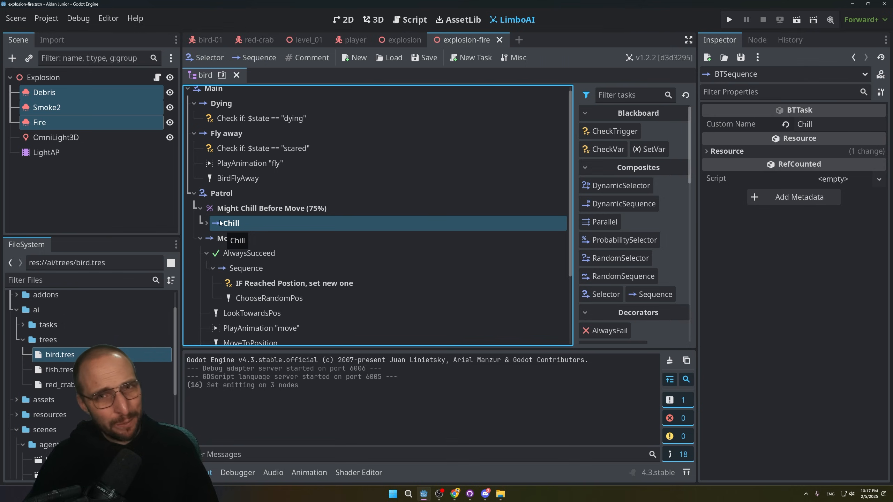
- Review the Move branch's ChooseRandomPos range and the move and fly animation tasks
left_click(268, 297)
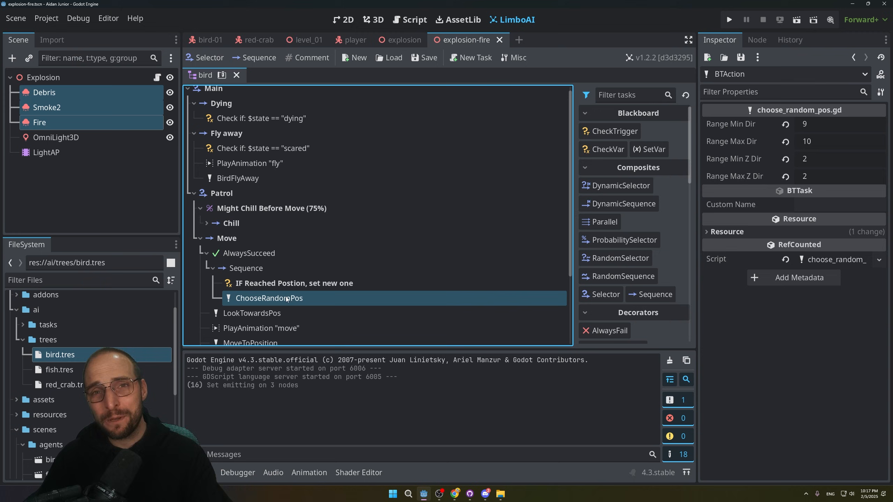
left_click(260, 264)
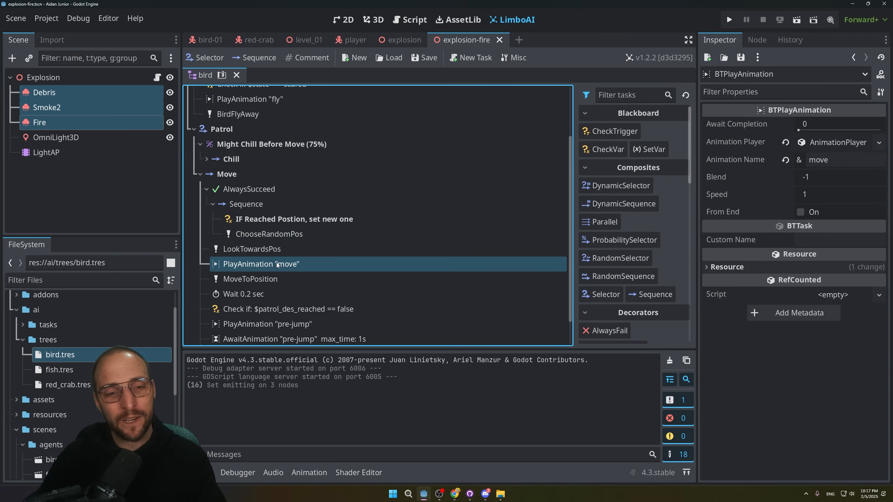
mouse_move(261, 263)
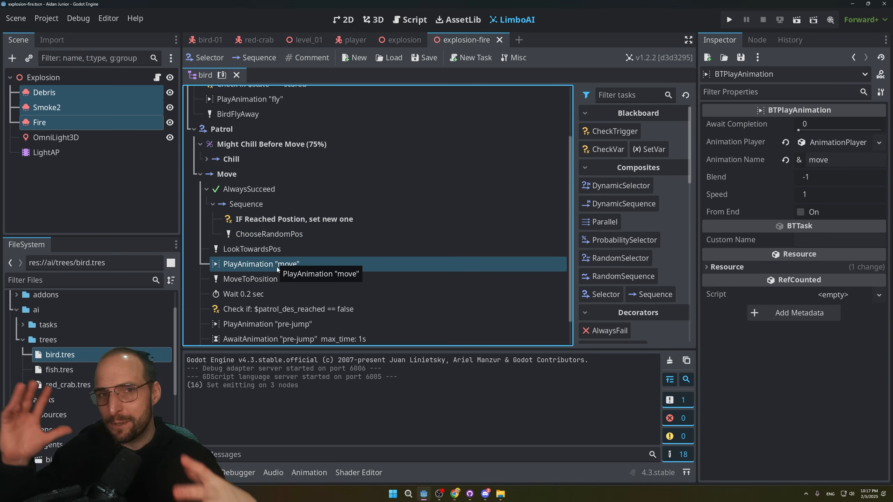
left_click(256, 320)
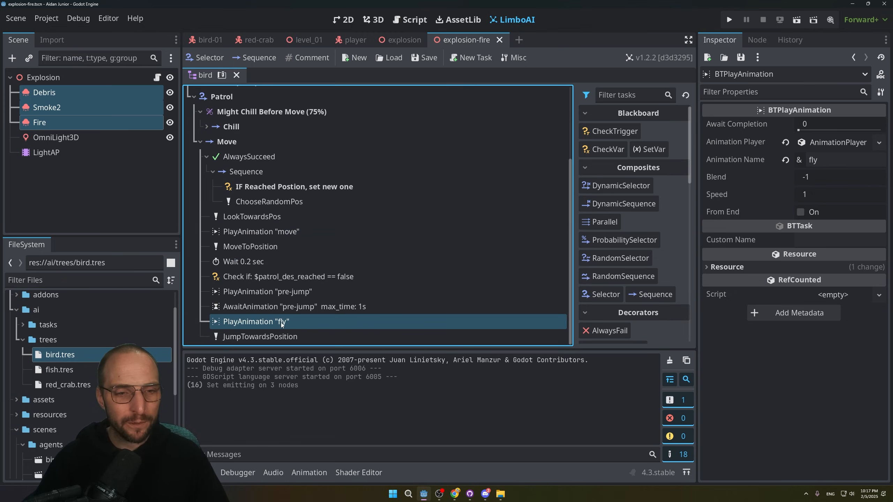
mouse_move(256, 321)
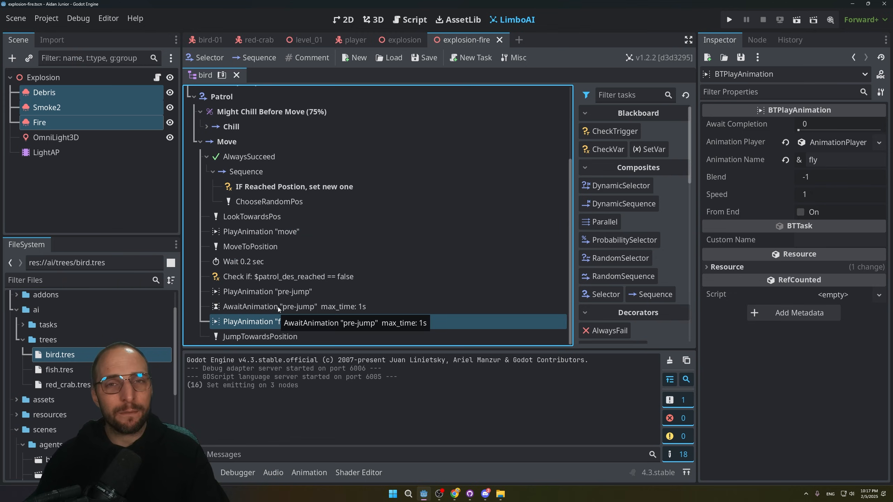
scroll("up", 3)
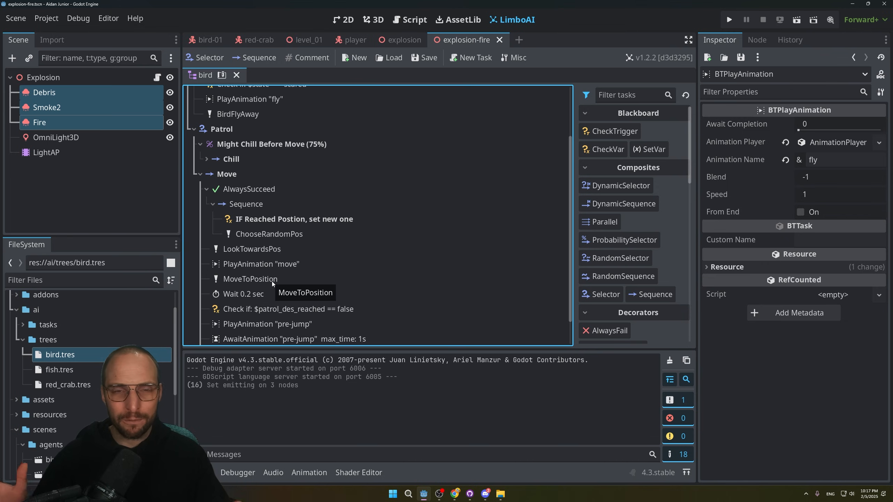
- Switch to the level_01 scene and launch the game to test it
left_click(304, 39)
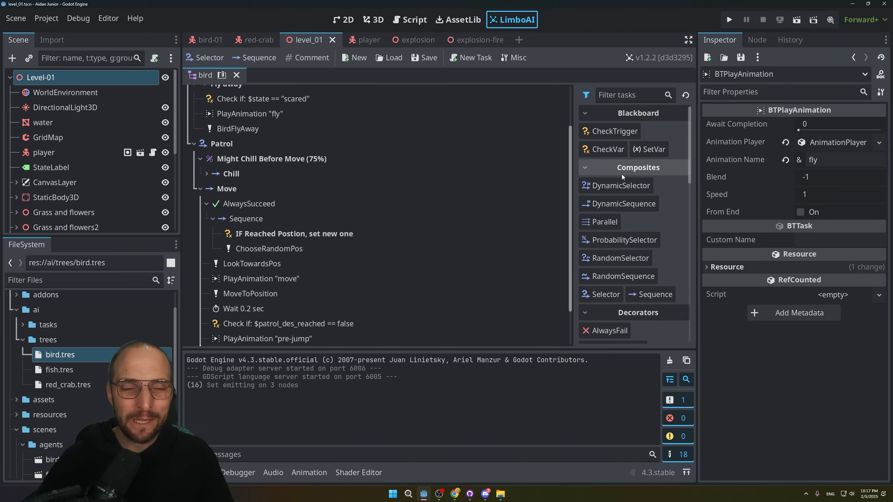
scroll("up", 3)
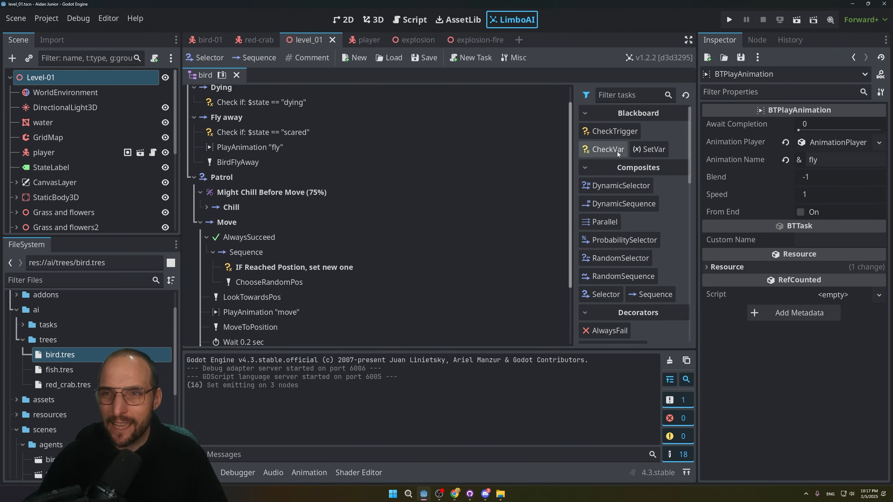
left_click(728, 19)
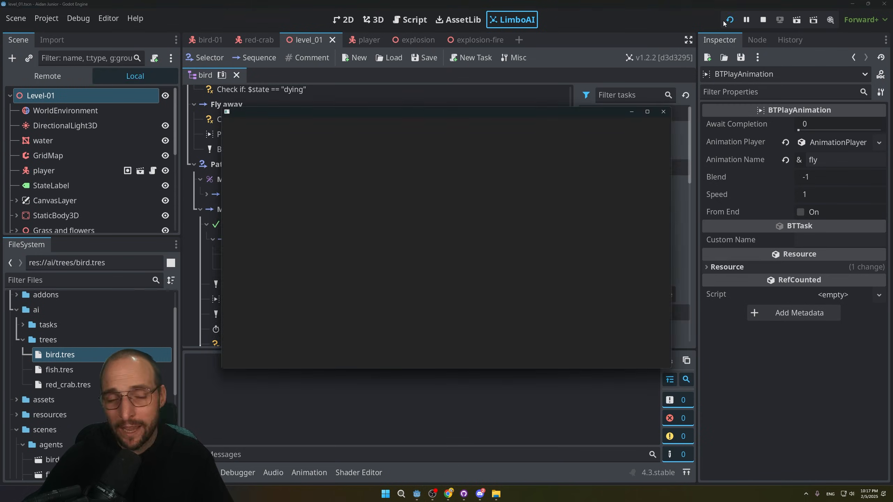
left_click(728, 20)
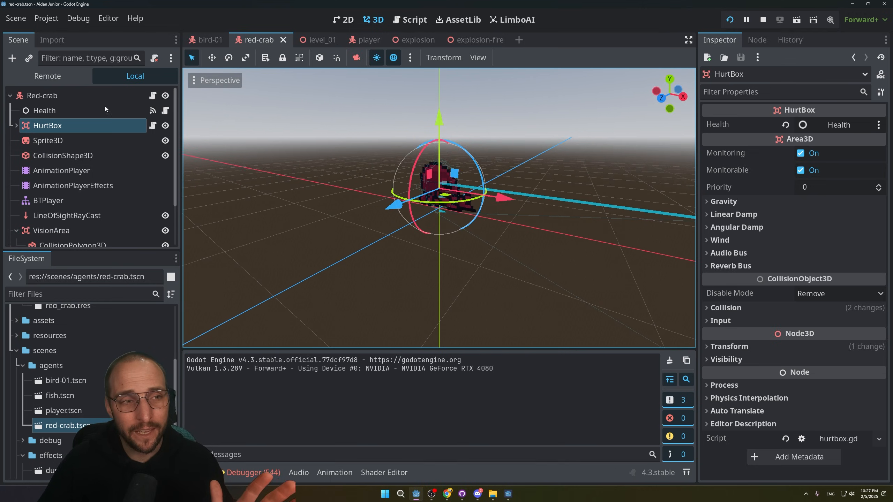
mouse_move(55, 128)
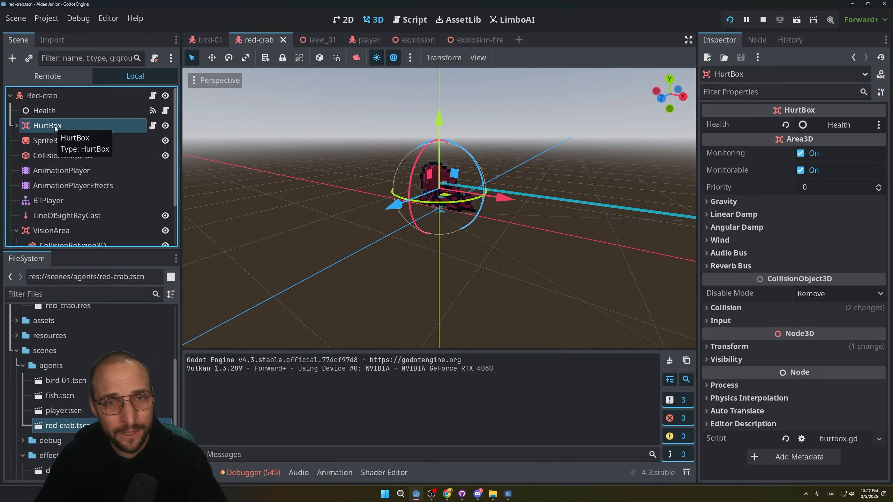
mouse_move(45, 110)
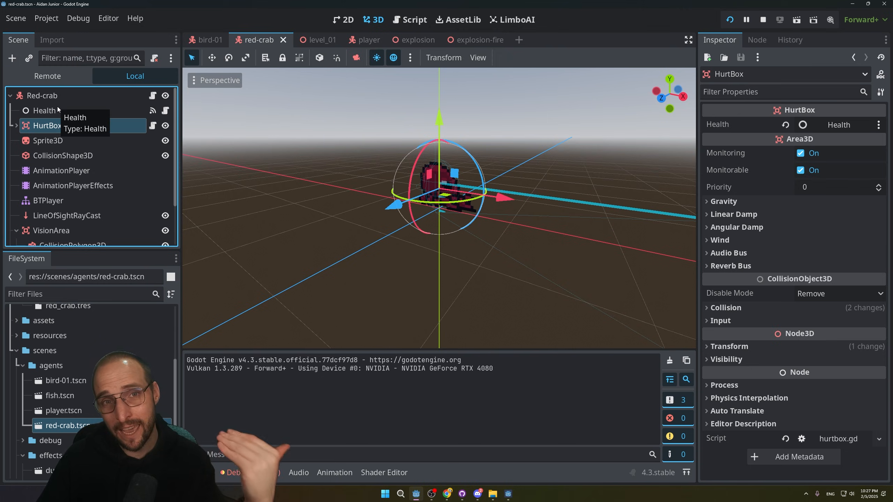
- Inspect red-crab's Health (Max Health) and HurtBox nodes, then show the explosion-fire scene
left_click(44, 110)
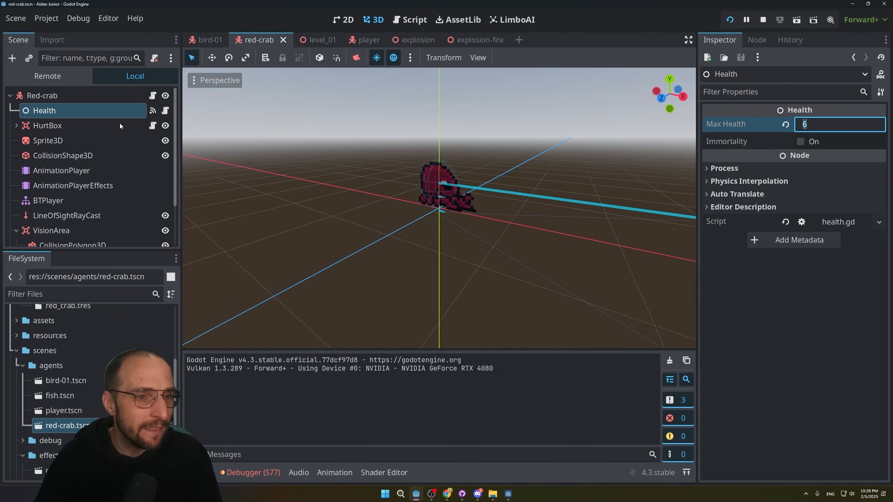
left_click(47, 126)
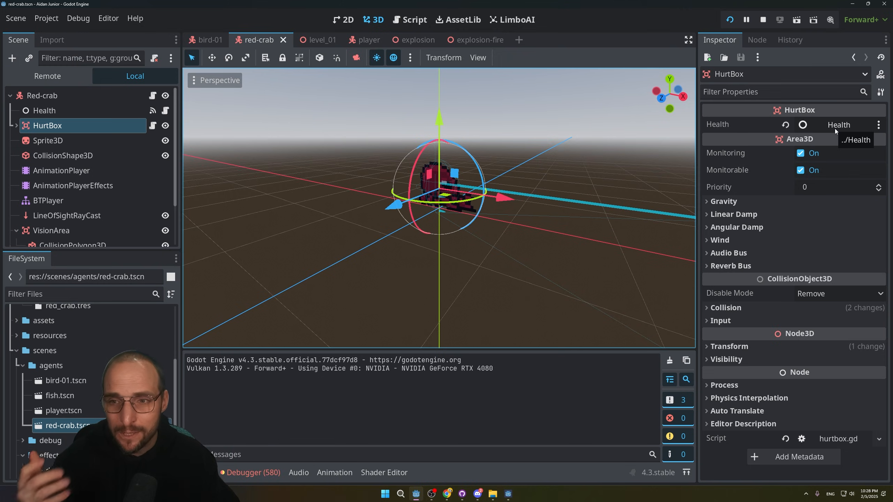
left_click(209, 40)
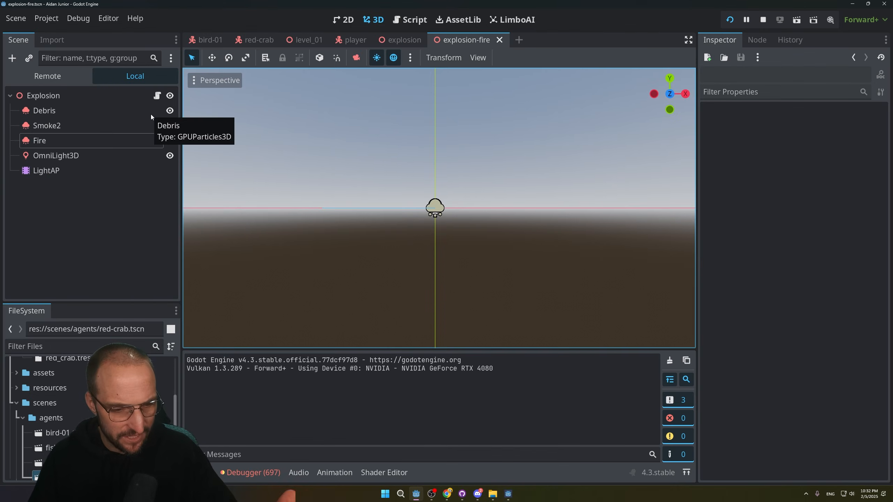
- Select Debris, Smoke2 and Fire and toggle Emitting to replay the orange explosion
left_click(45, 110)
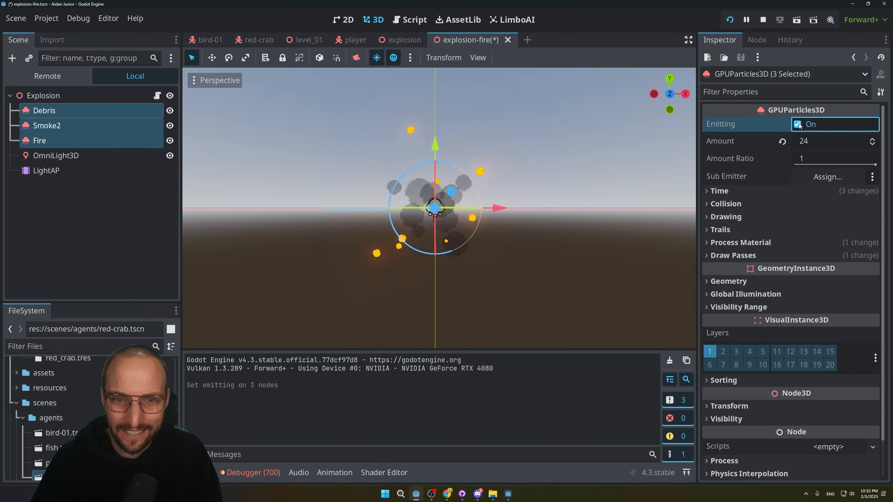
left_click(797, 124)
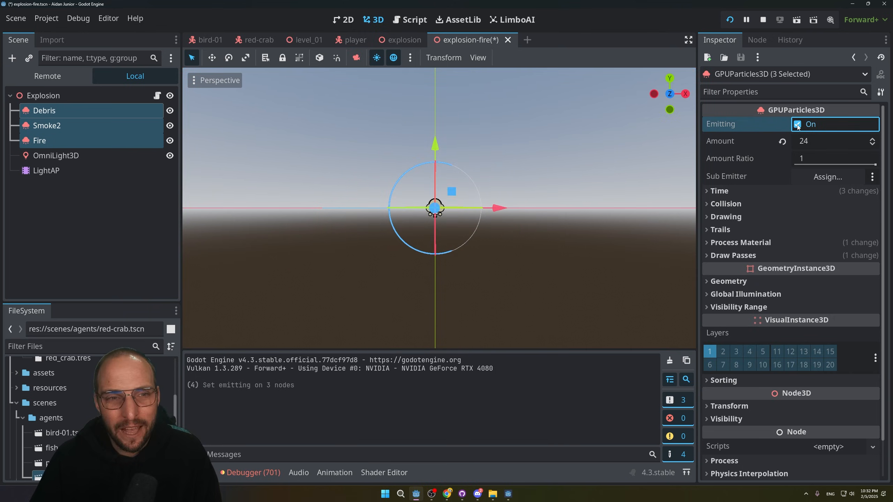
left_click(797, 124)
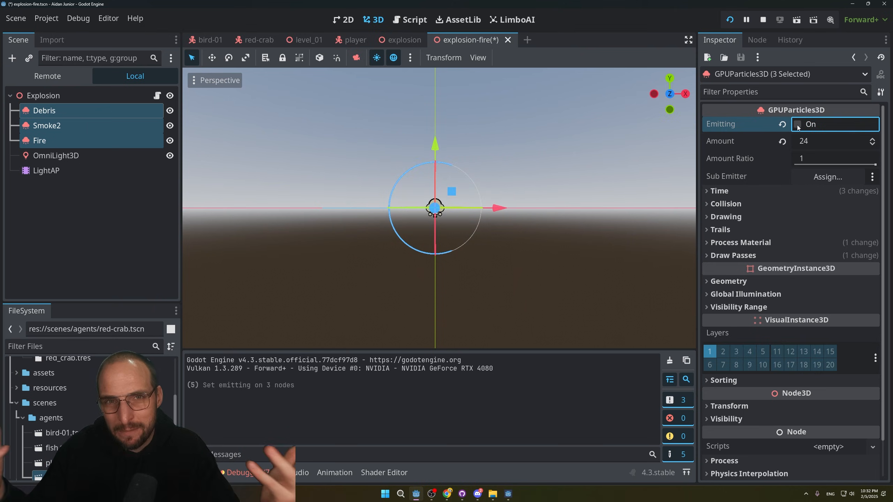
left_click(798, 124)
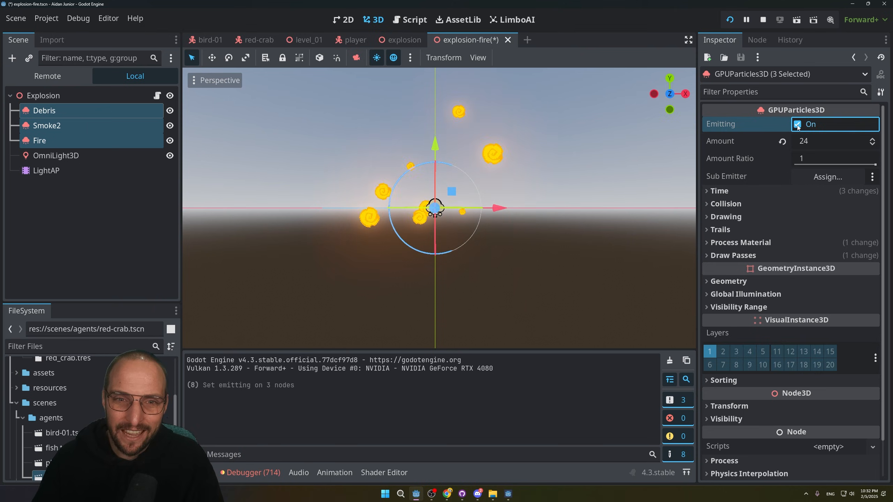
left_click(797, 124)
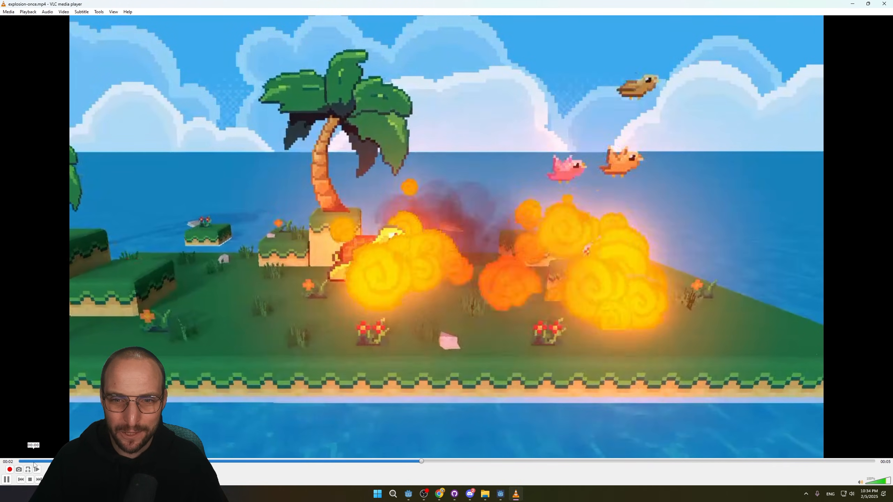
- Play the explosion-once.mp4 clip in VLC through to the end
left_click(34, 461)
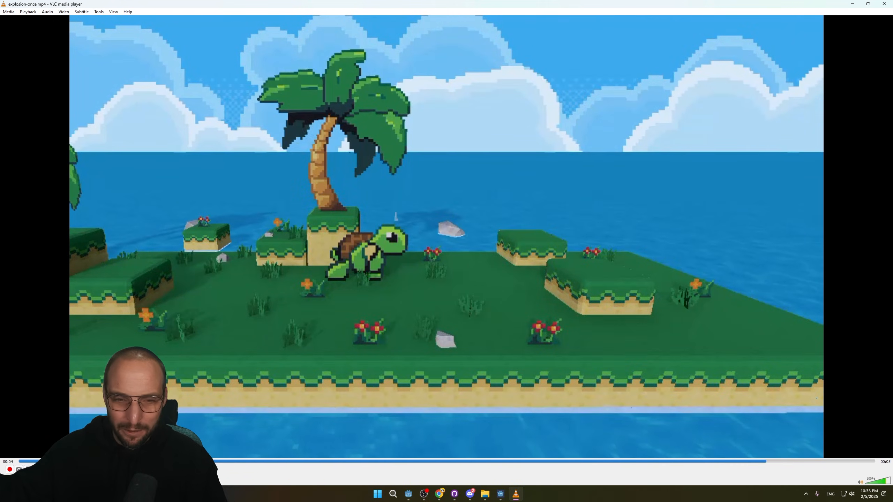
left_click(7, 468)
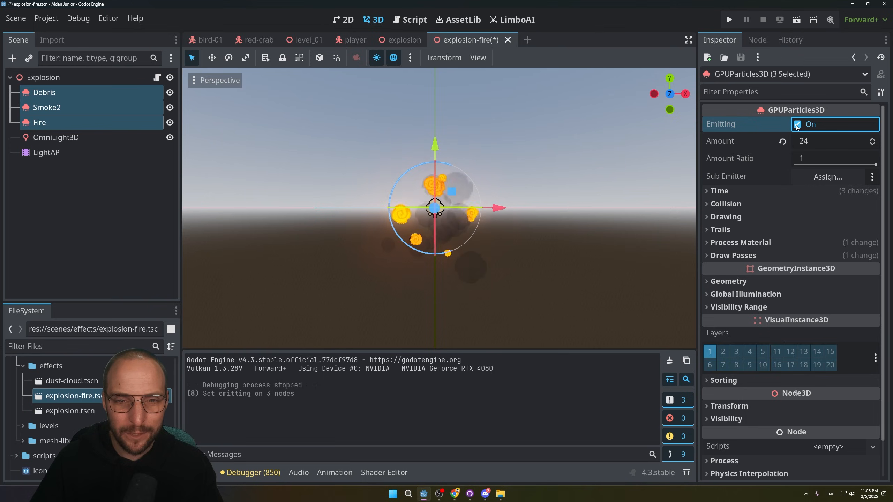
- Stop all emitters and trigger the Debris particle burst on its own
left_click(797, 124)
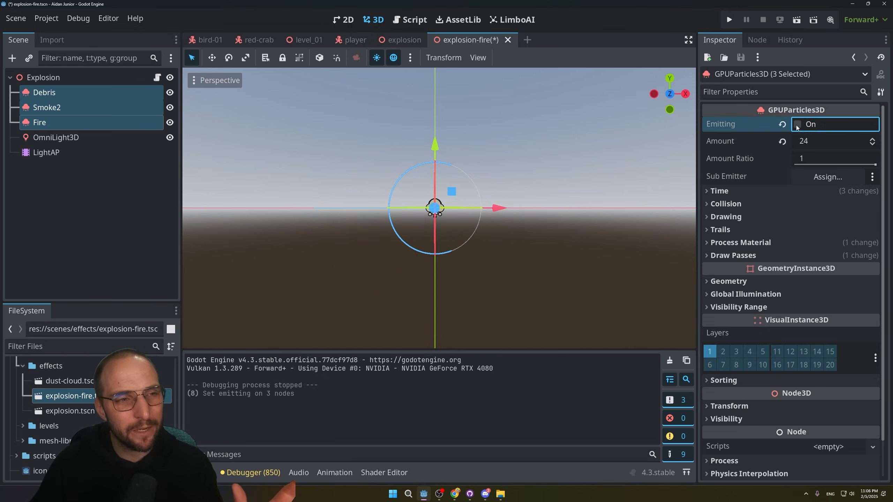
mouse_move(716, 111)
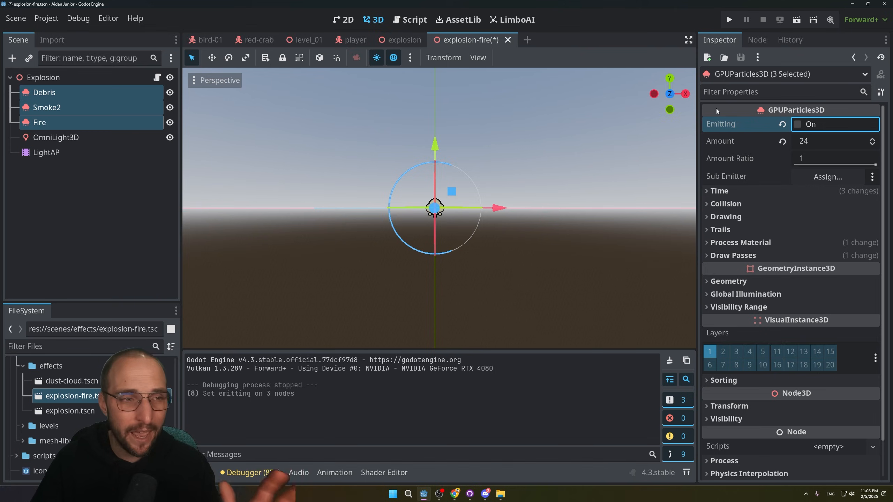
left_click(45, 92)
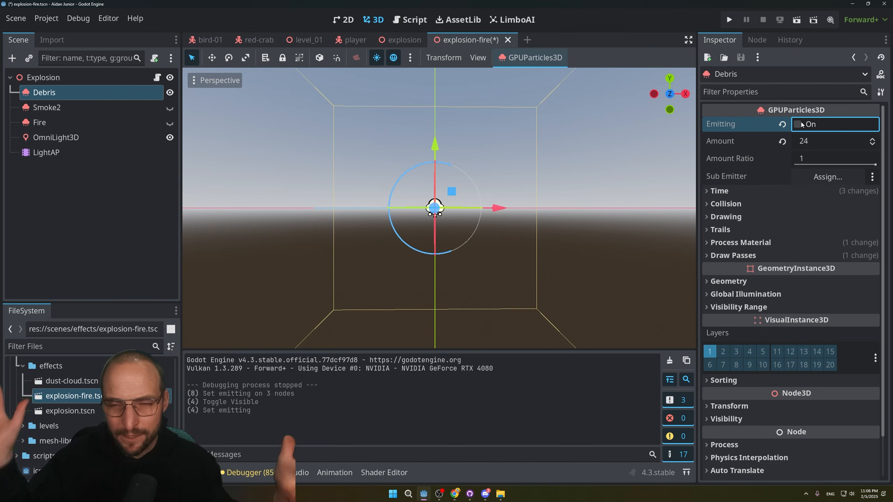
left_click(797, 124)
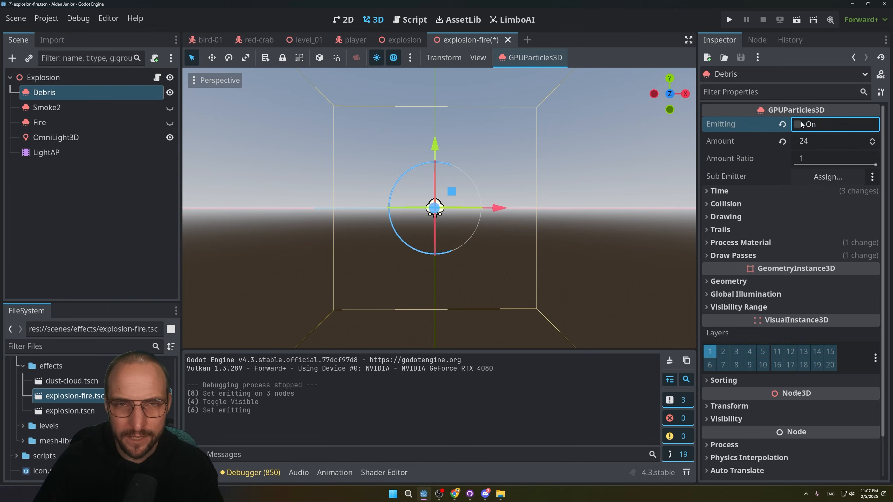
left_click(797, 125)
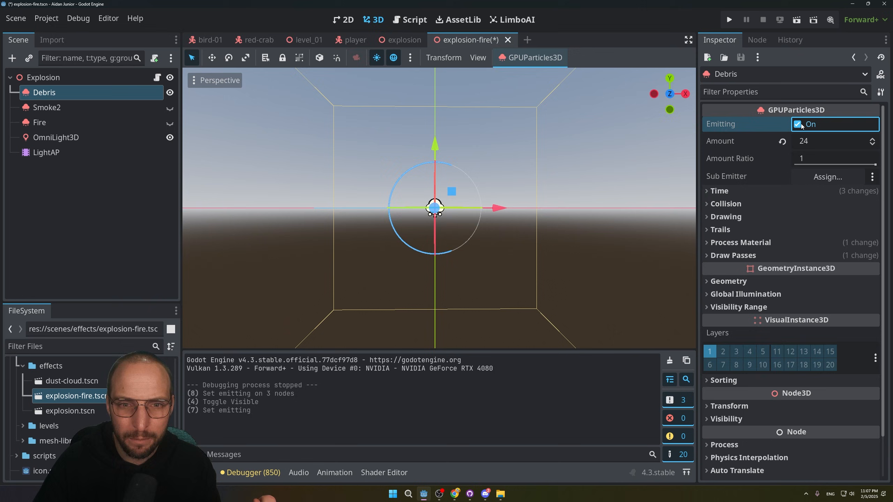
left_click(796, 124)
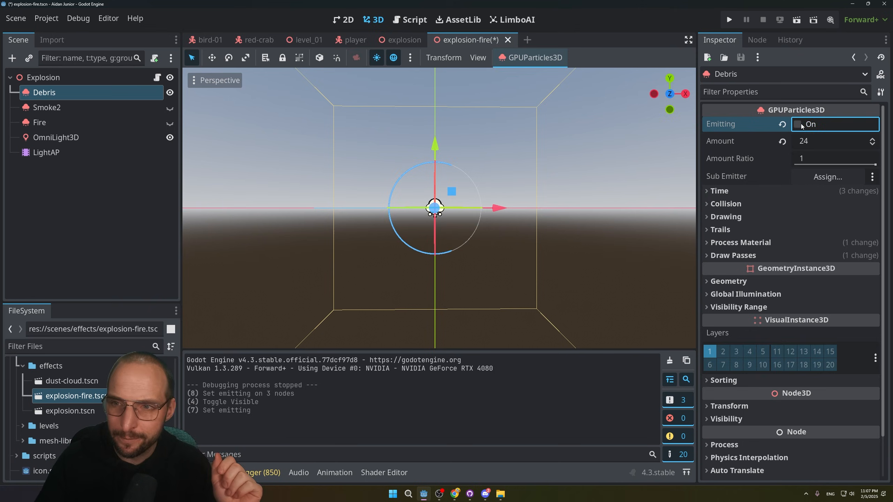
- Preview Smoke2 and Fire alone, replay the full orange explosion, and select Fire
left_click(47, 107)
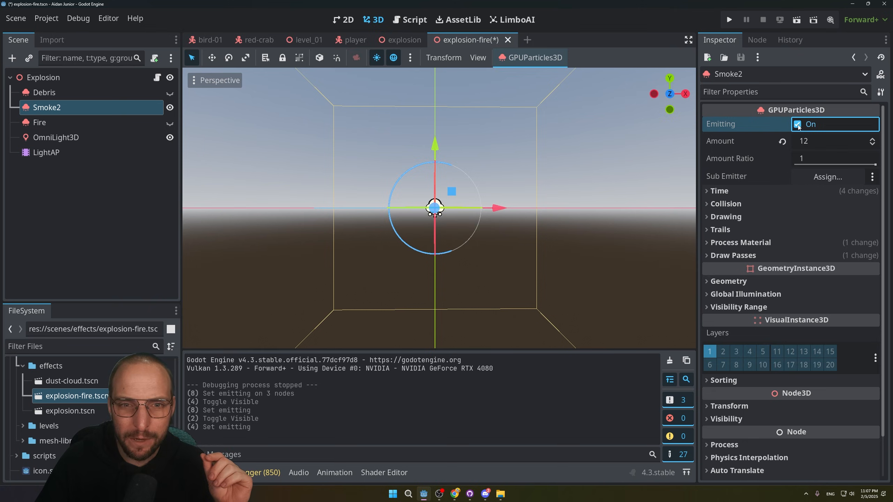
left_click(39, 122)
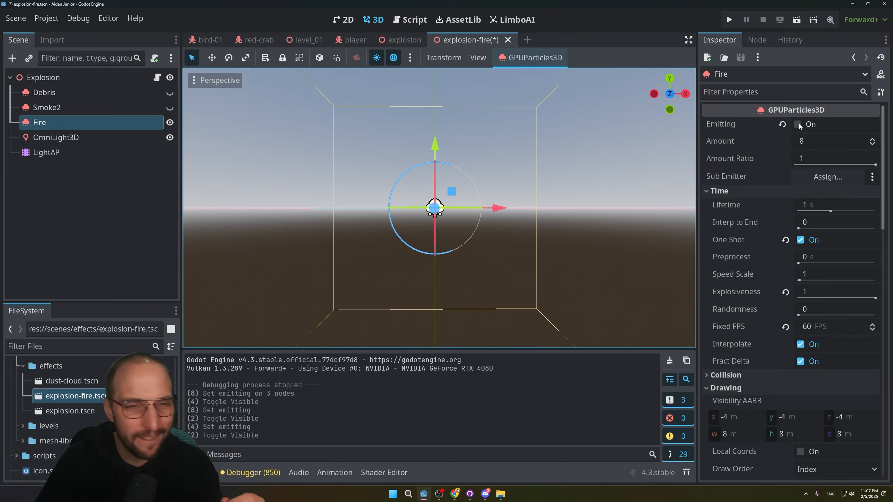
left_click(810, 125)
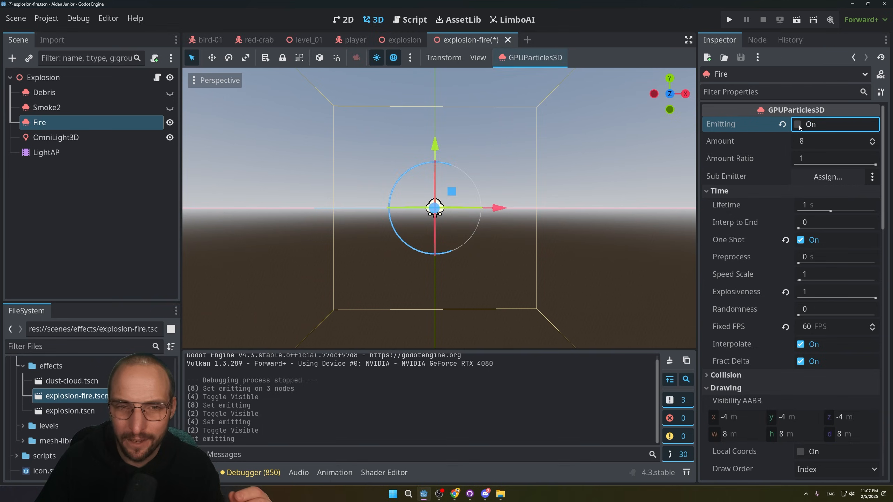
left_click(800, 124)
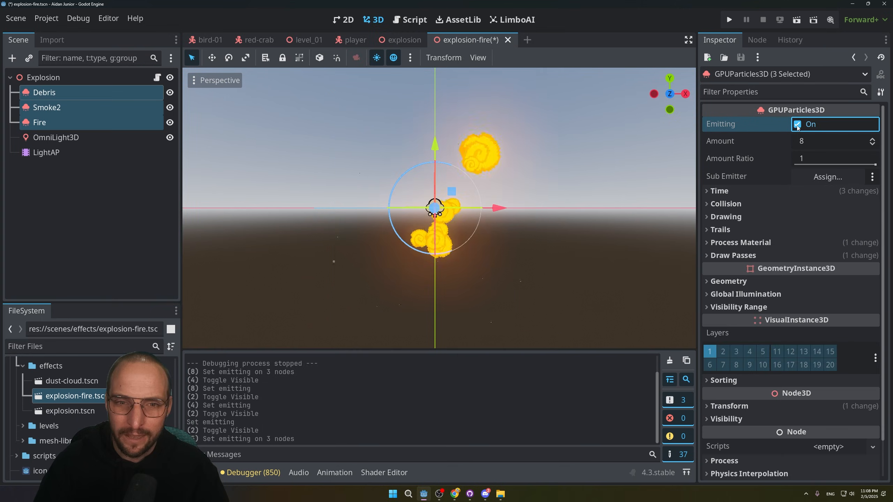
left_click(797, 124)
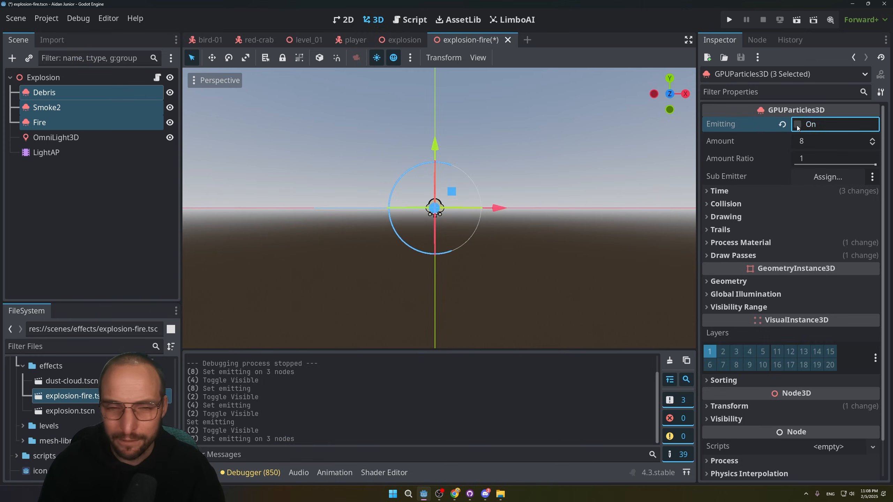
left_click(40, 122)
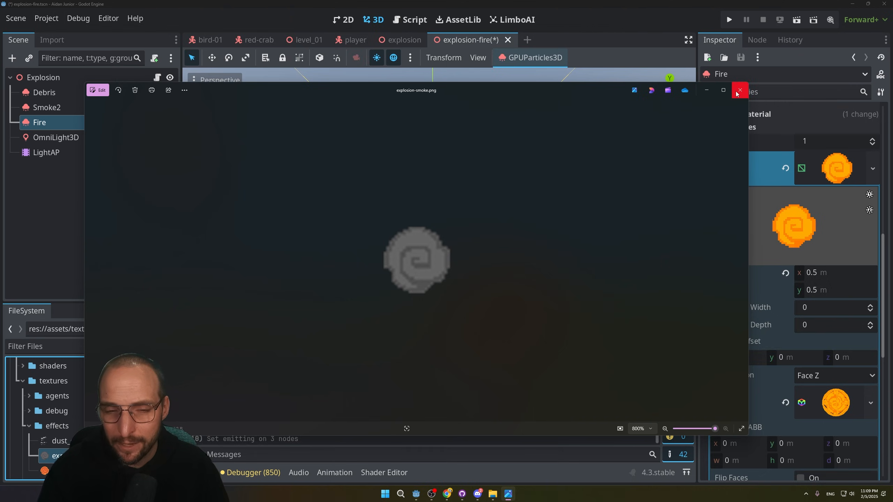
- Close the explosion-smoke.png preview and run the game
left_click(739, 91)
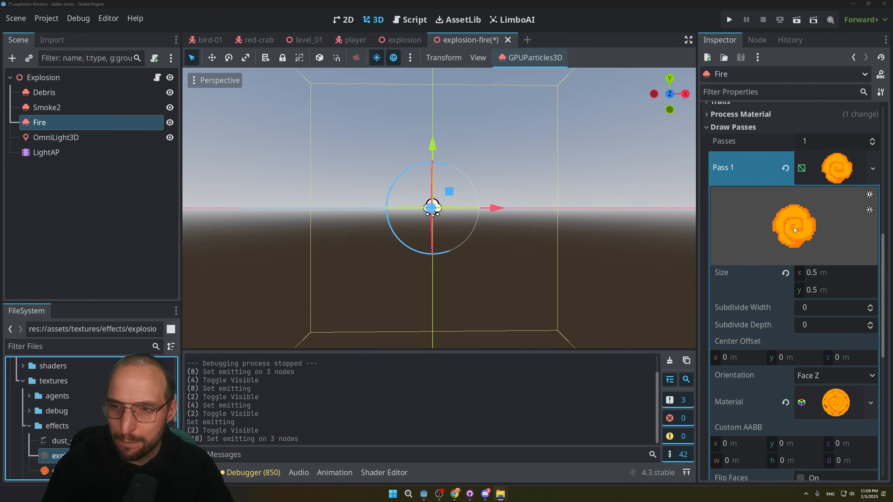
mouse_move(818, 233)
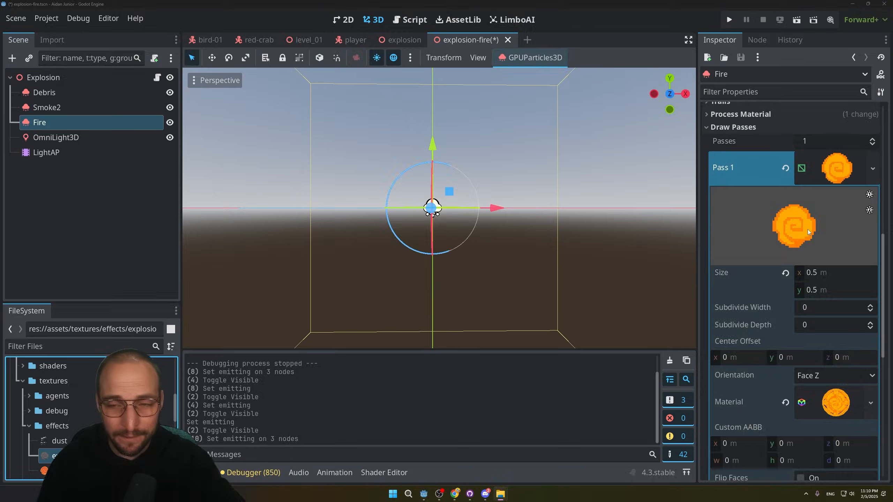
left_click(729, 20)
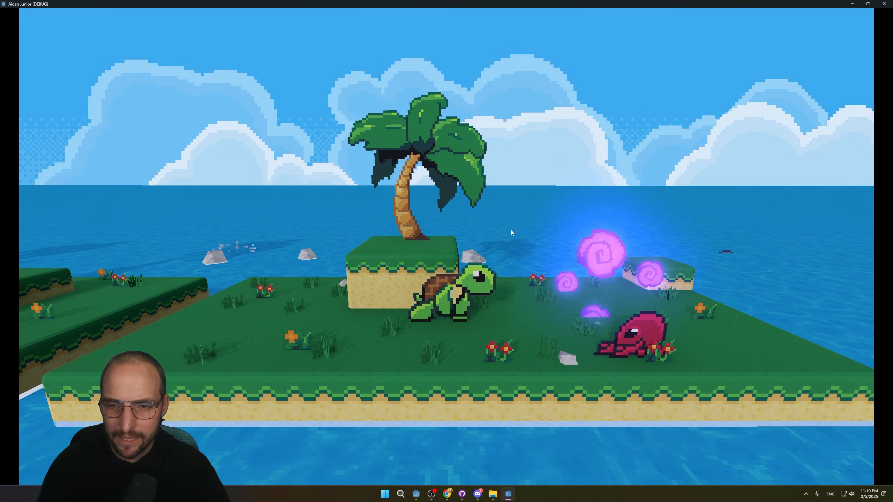
- Replay the purple explosion several times via Emitting, then switch to level_01
left_click(745, 20)
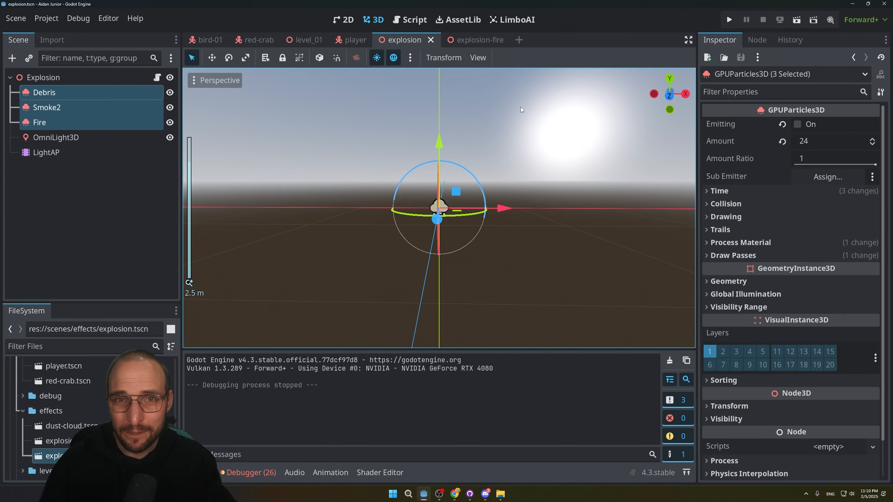
left_click(798, 124)
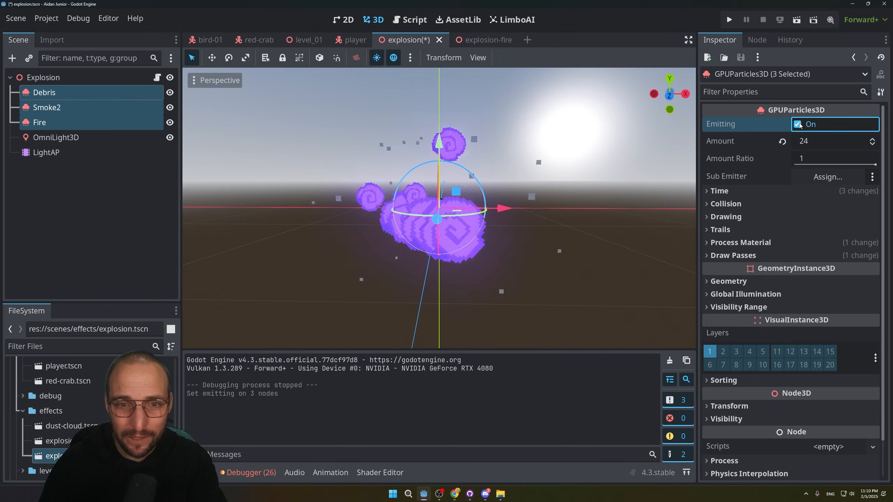
left_click(797, 125)
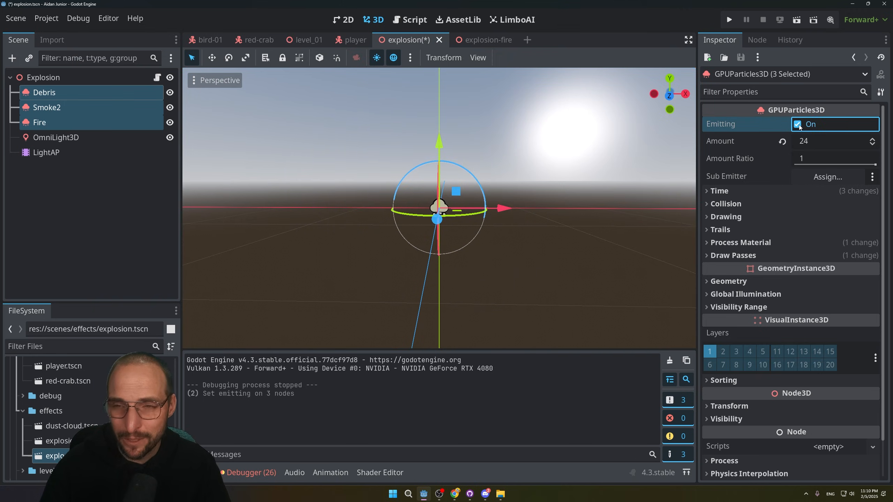
left_click(798, 123)
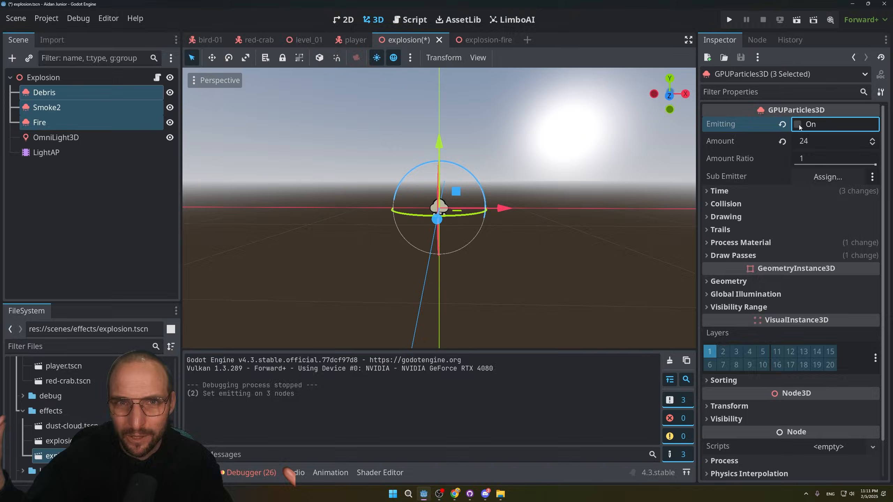
left_click(798, 124)
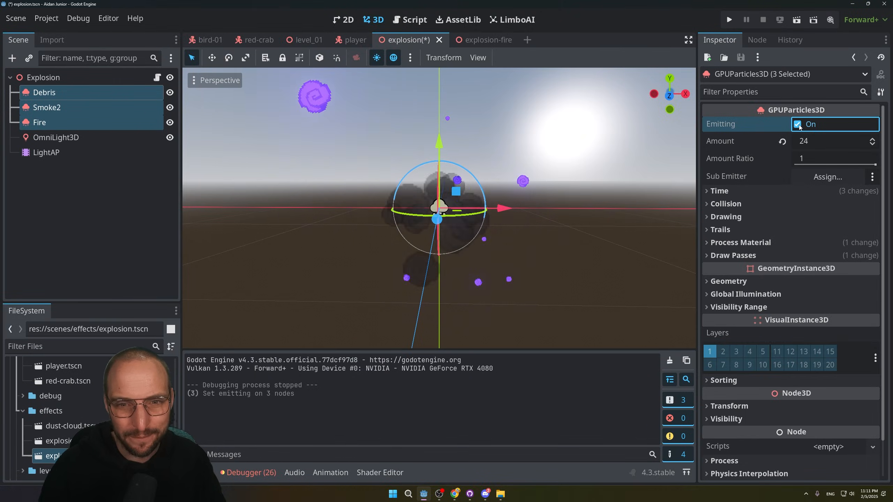
left_click(308, 39)
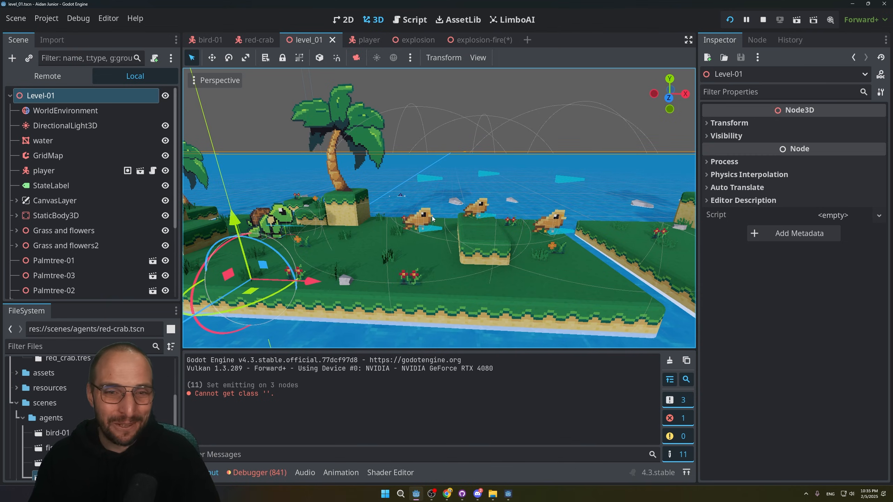
- Put a Fail task first in the bird tree's Fly away sequence and relaunch the game to test it
left_click(762, 20)
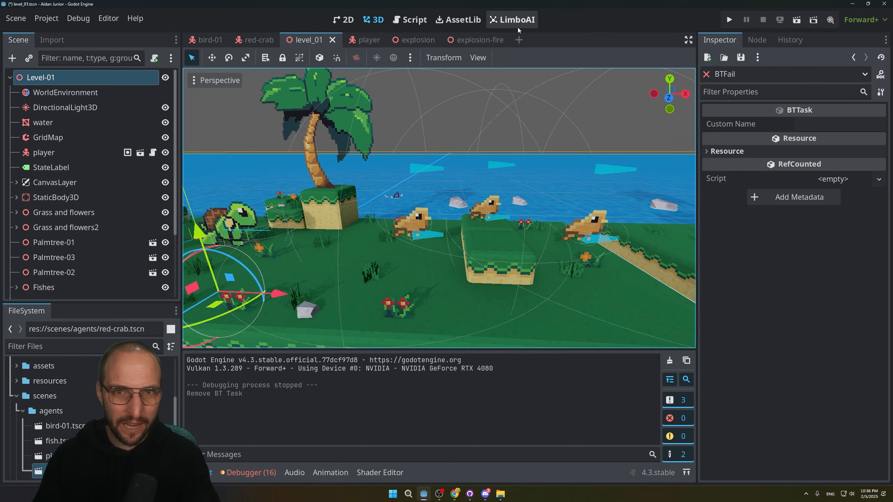
left_click(511, 20)
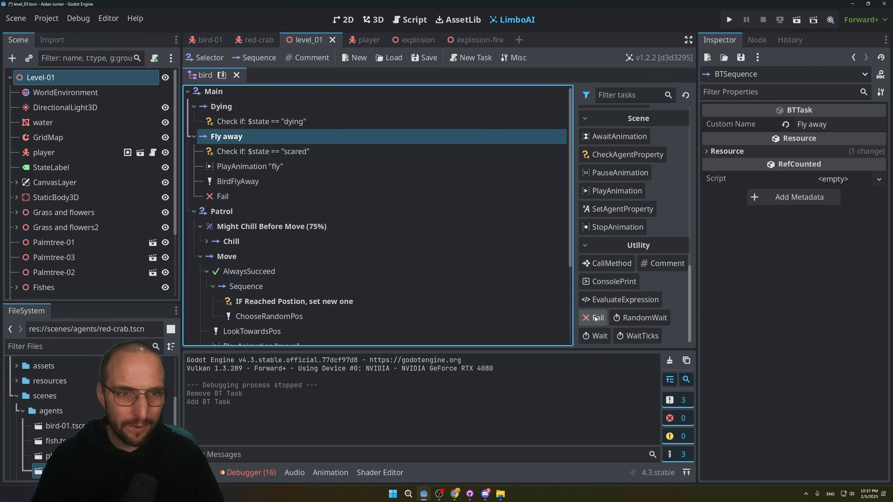
left_click(222, 196)
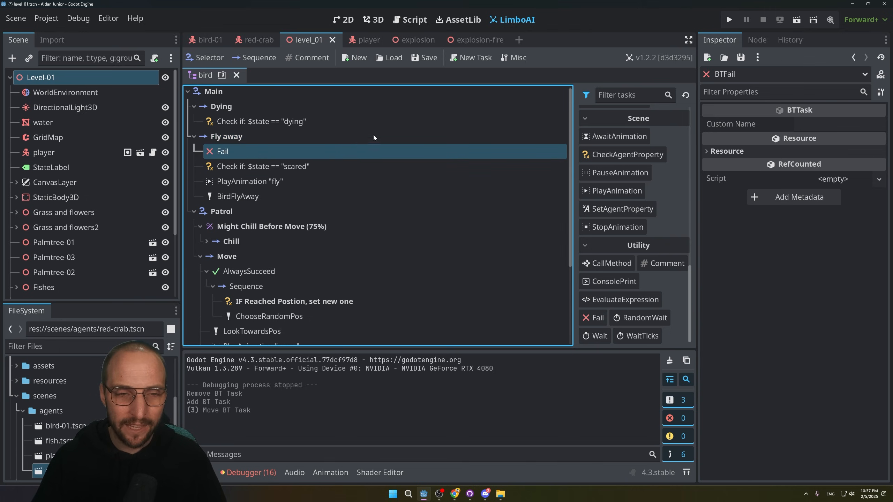
left_click(729, 20)
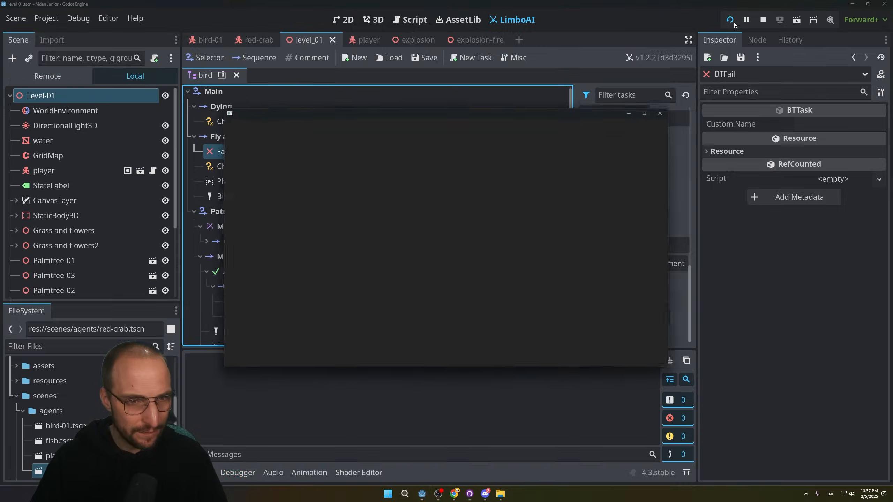
left_click(729, 19)
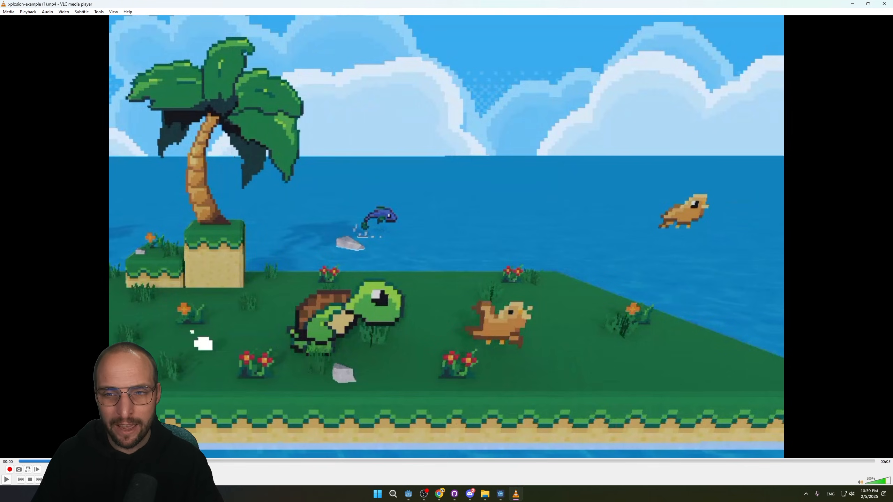
mouse_move(661, 245)
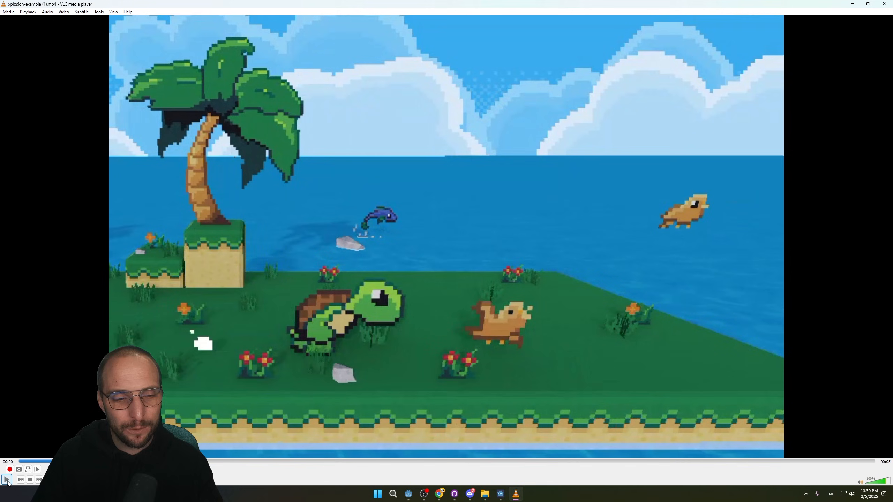
- Play the gameplay clip, rewind to the bird's purple explosion moment, and pause on it
left_click(6, 479)
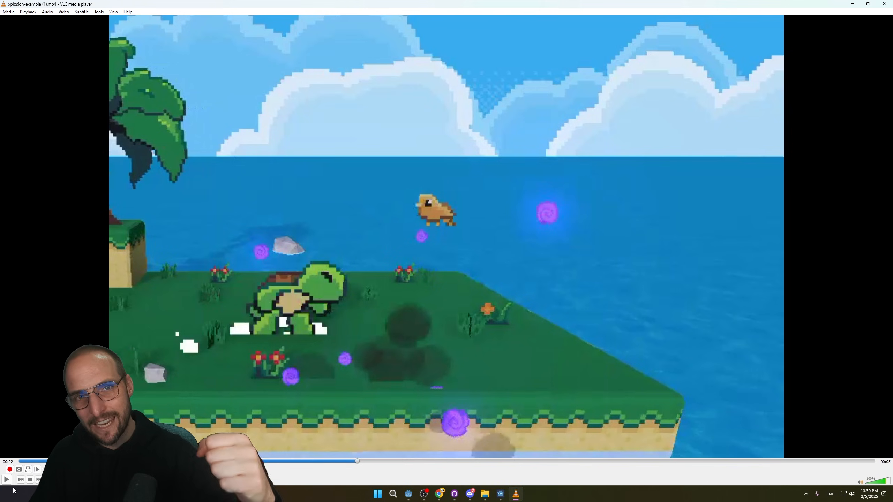
left_click(6, 479)
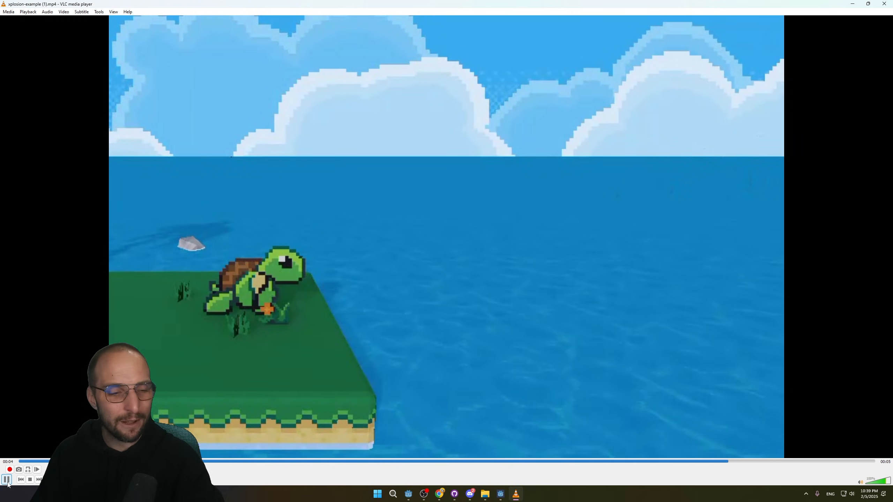
left_click(8, 479)
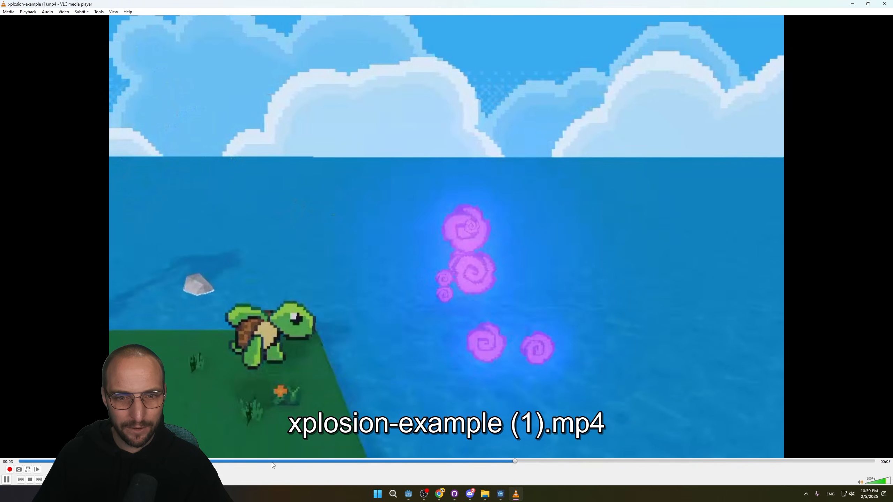
left_click(273, 461)
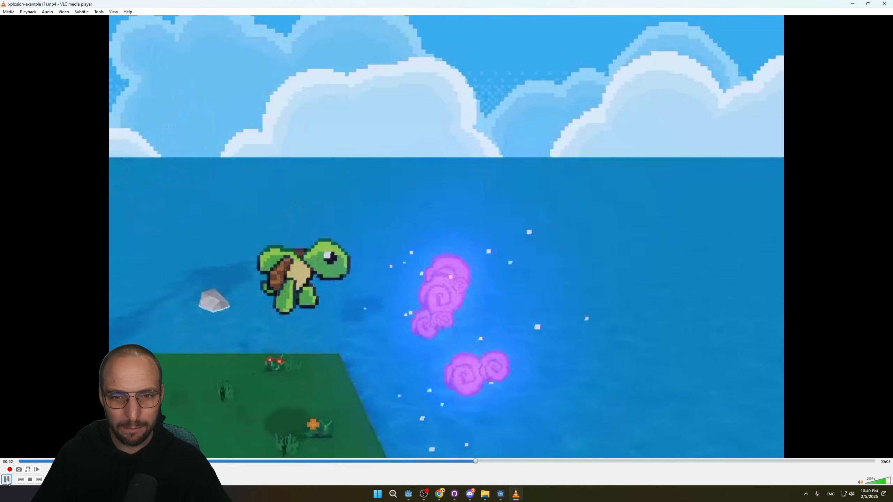
left_click(7, 479)
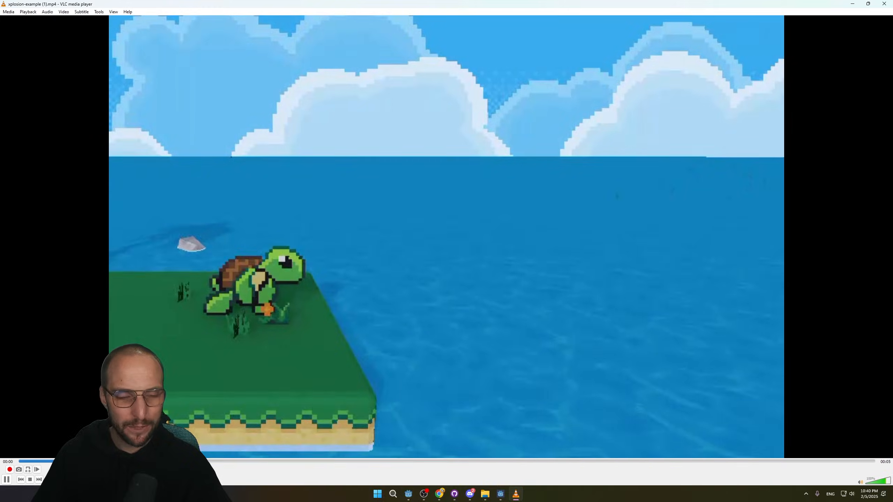